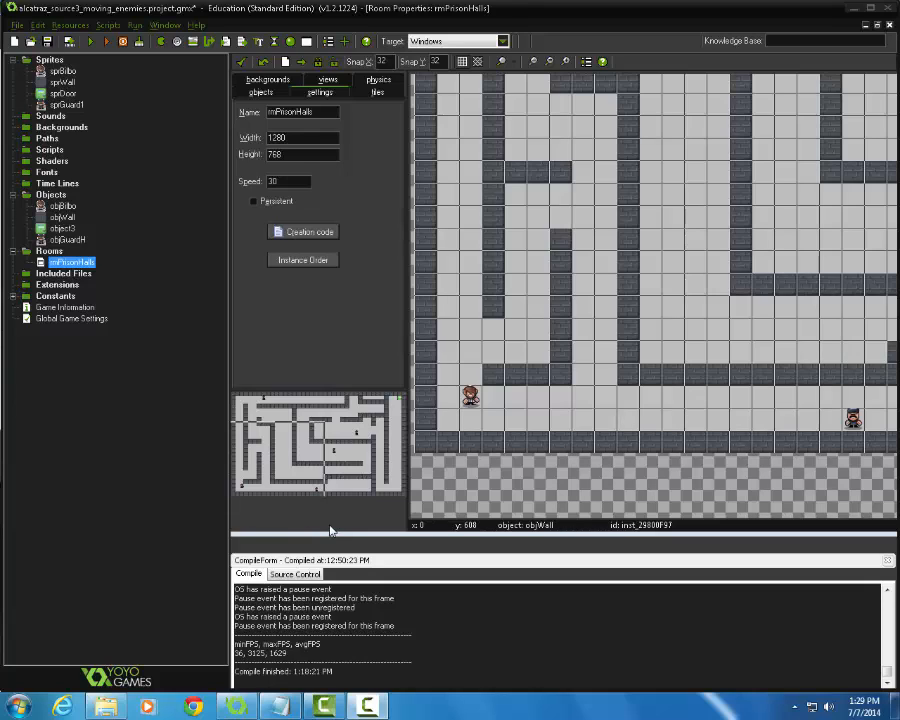
mouse_move(808, 414)
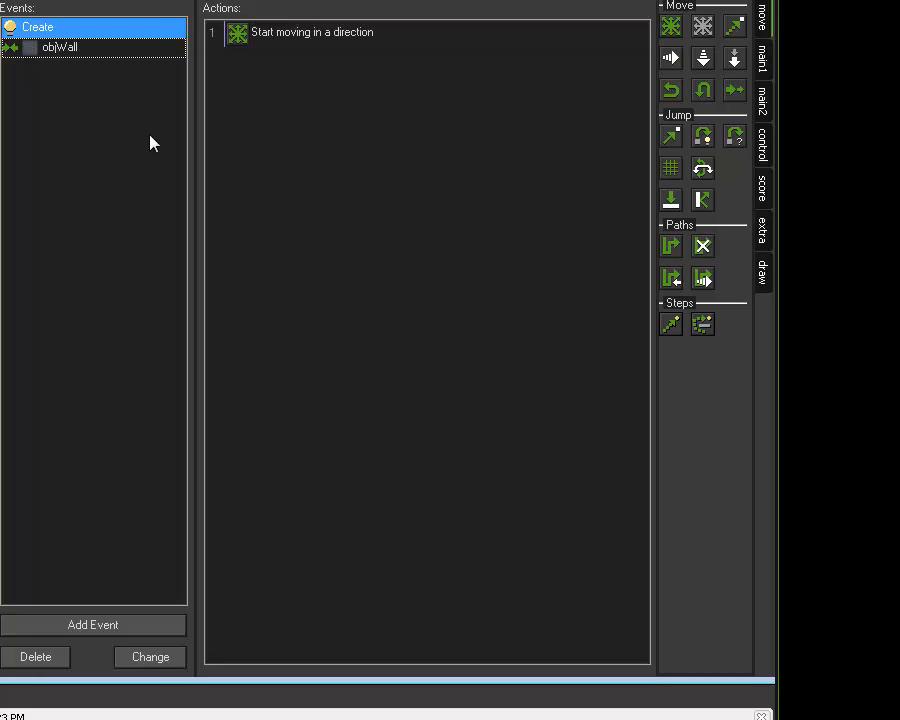
mouse_move(247, 47)
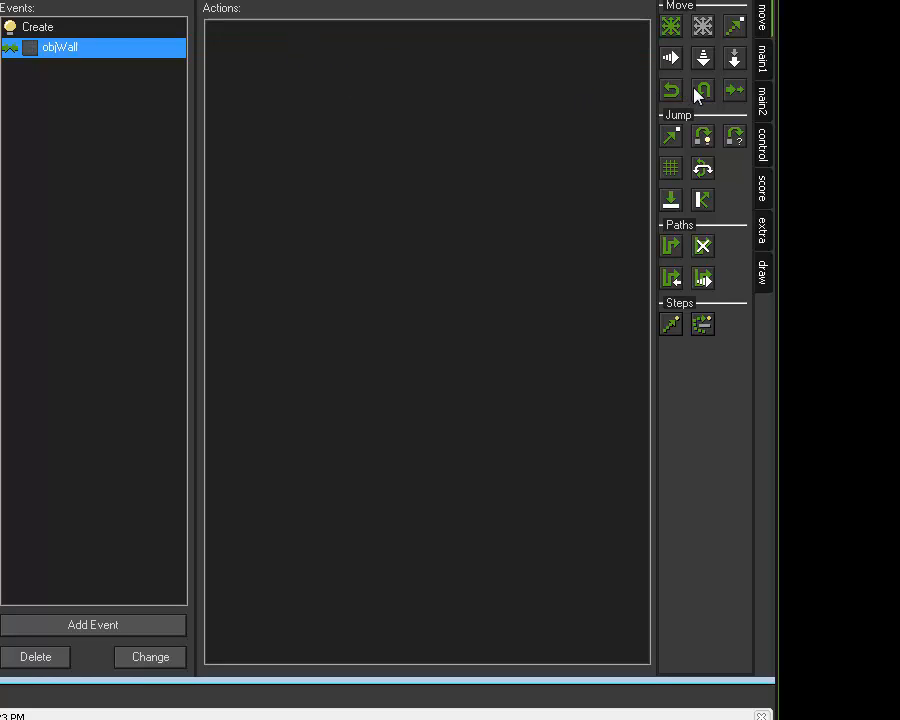
Step: Reverse the guard's vertical direction when it collides with objWall
left_click(702, 90)
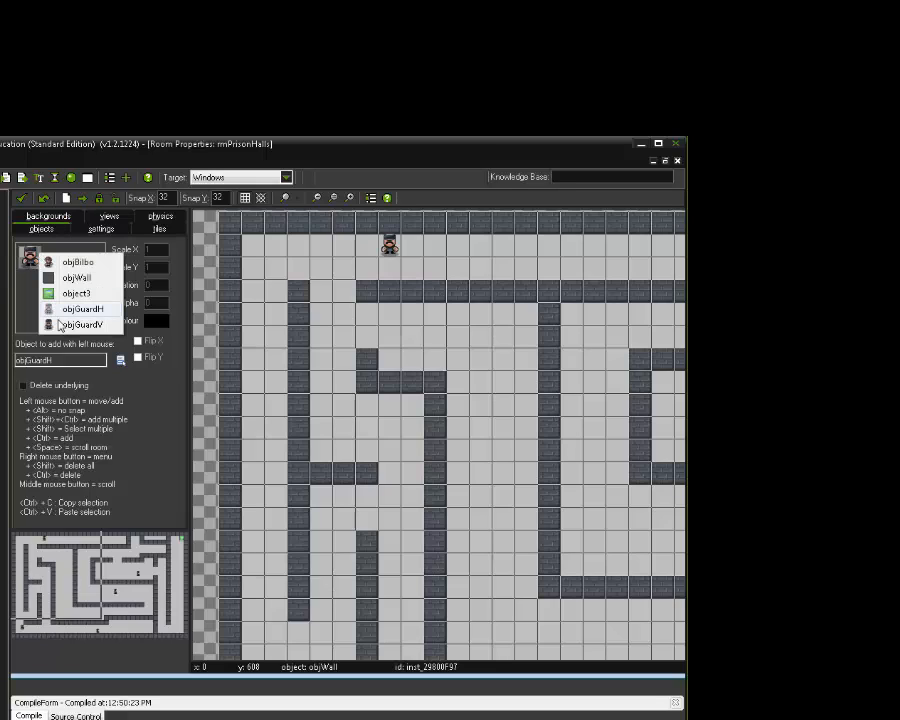
Step: Place objGuardV instances in the corridors of rmPrisonHalls
left_click(86, 324)
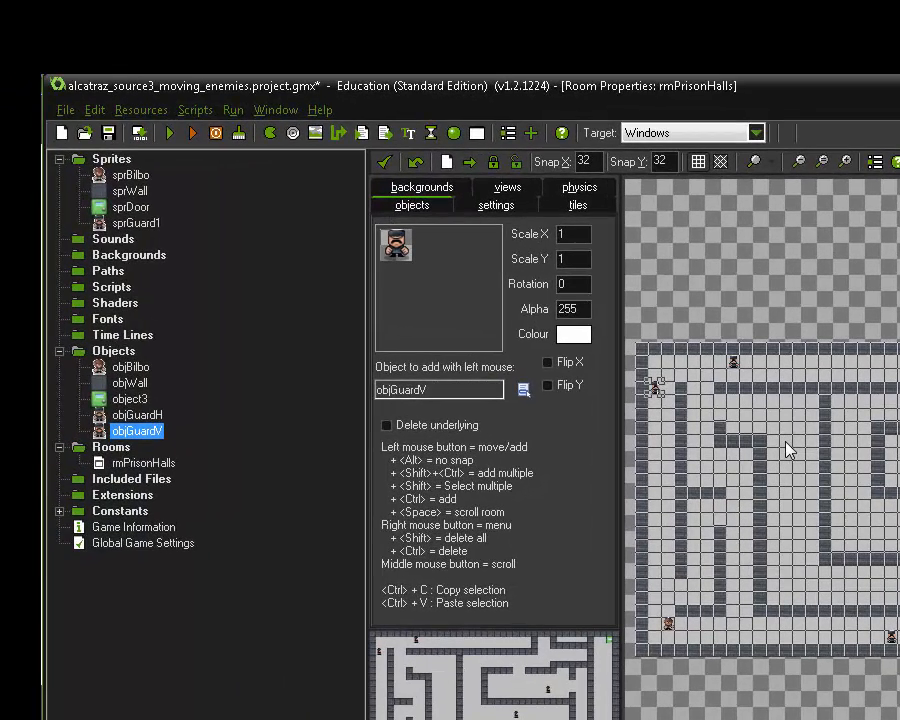
left_click(785, 438)
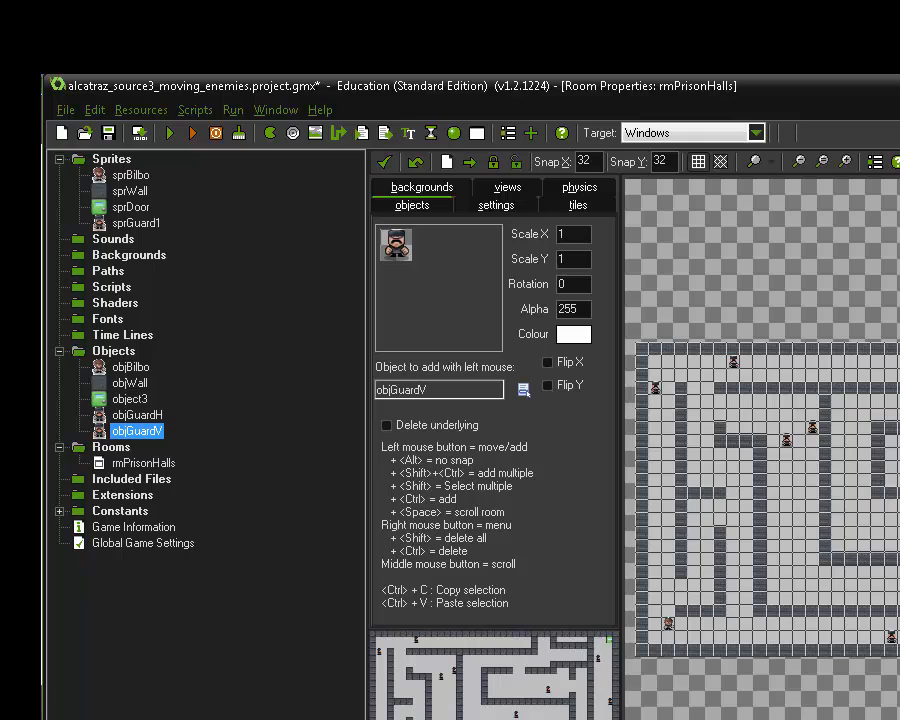
mouse_move(817, 593)
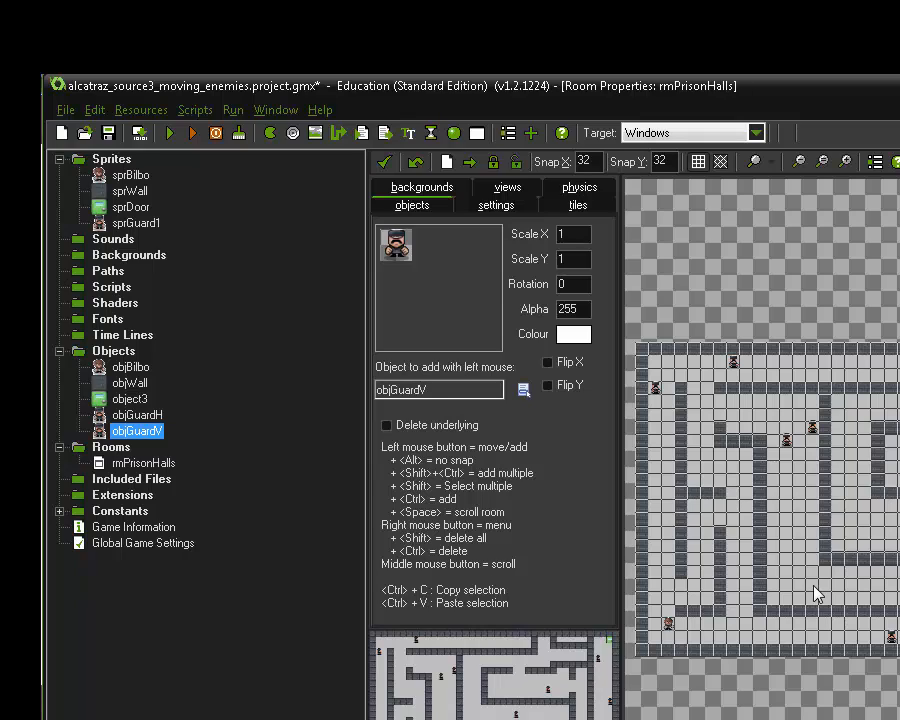
mouse_move(818, 590)
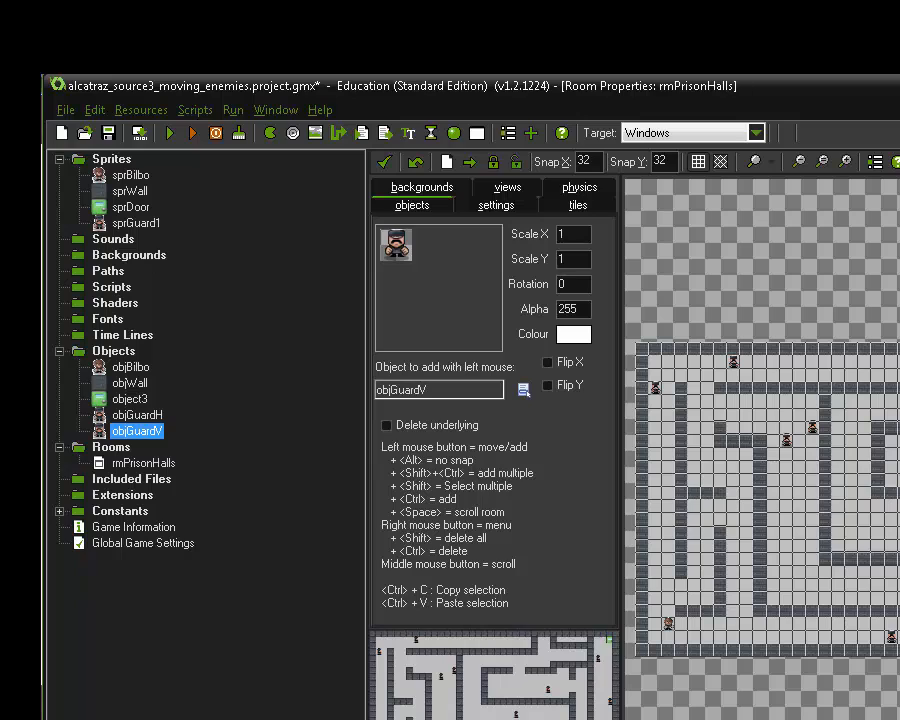
mouse_move(357, 208)
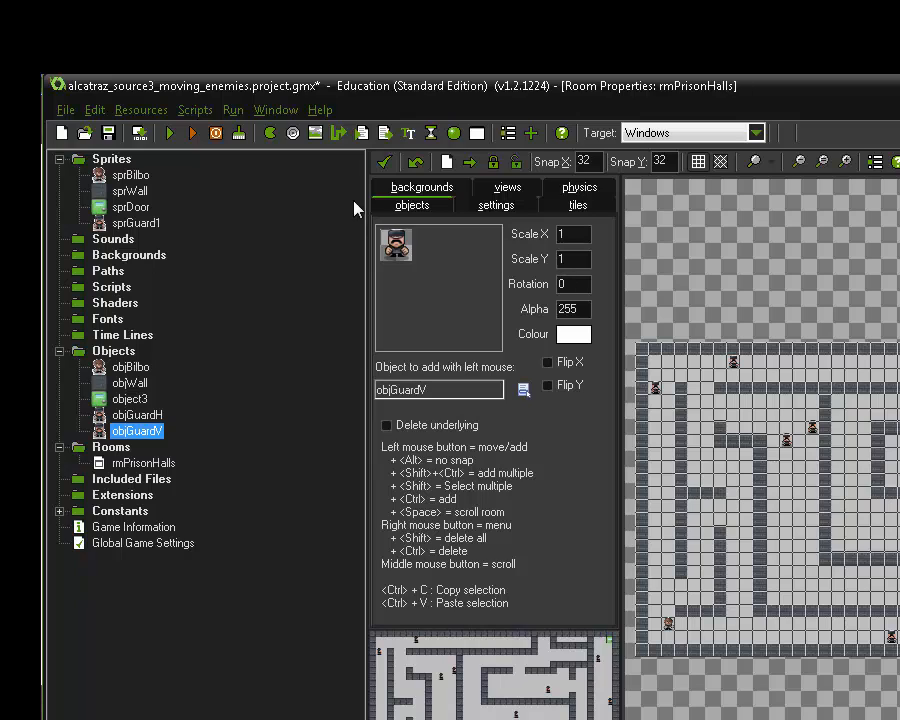
Step: Duplicate Bilbo's objGuardH collision event as a collision with objGuardV
double_click(131, 366)
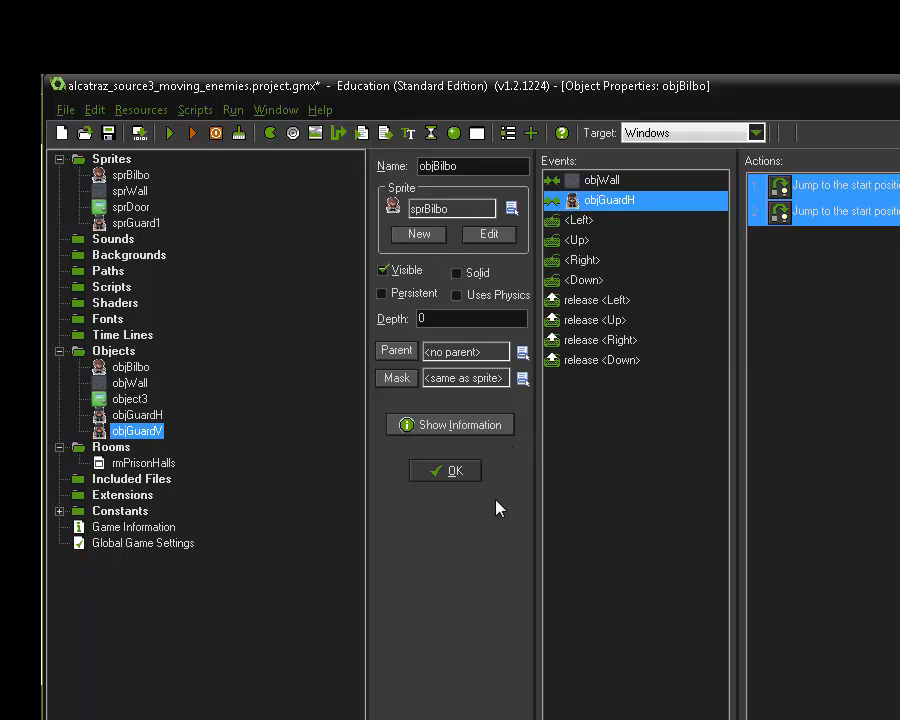
mouse_move(618, 710)
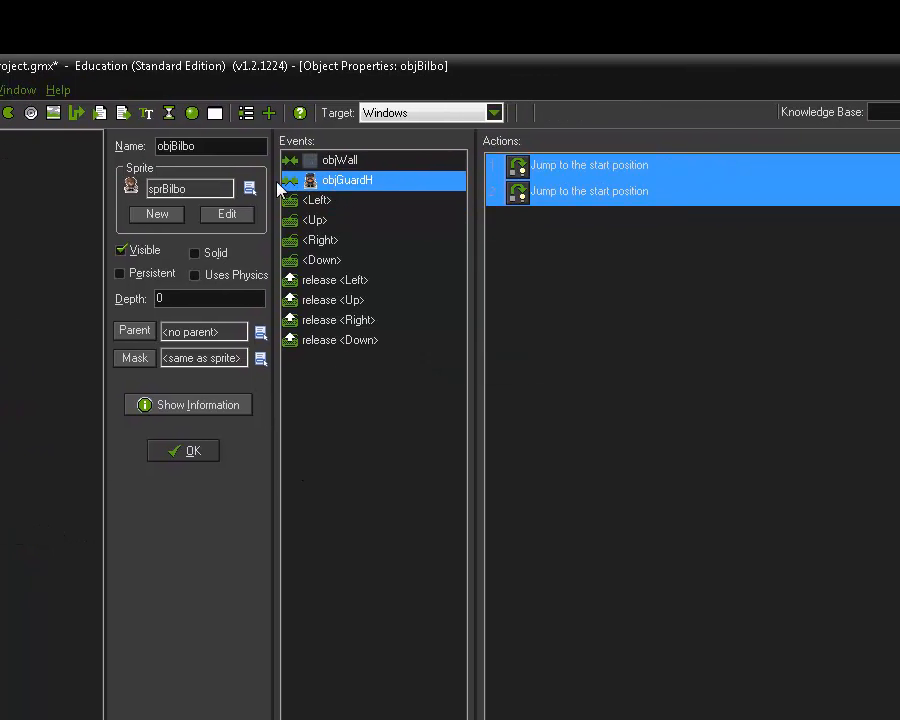
mouse_move(343, 185)
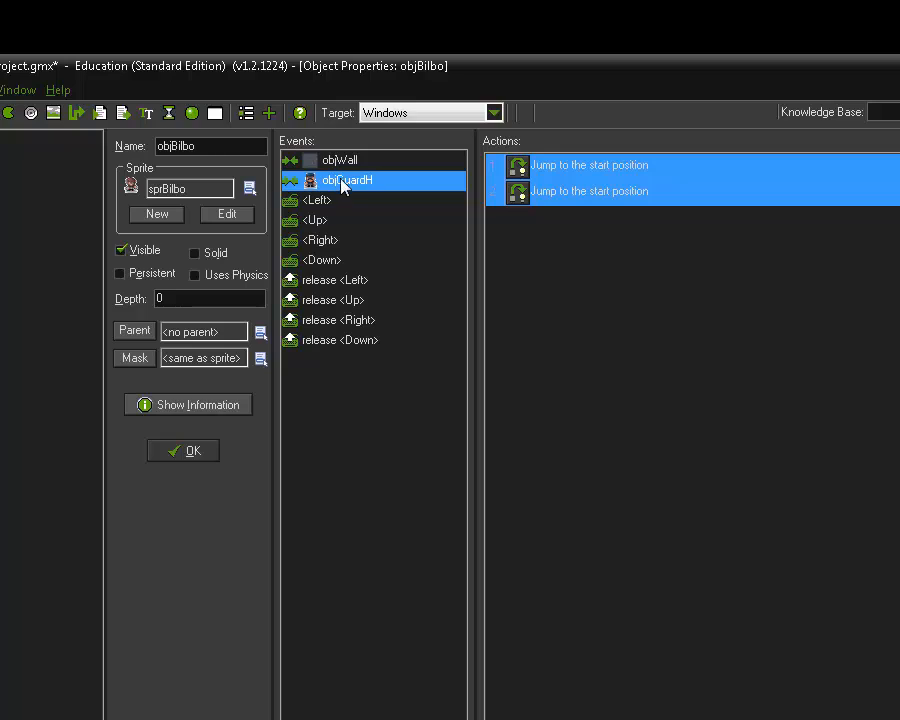
right_click(345, 180)
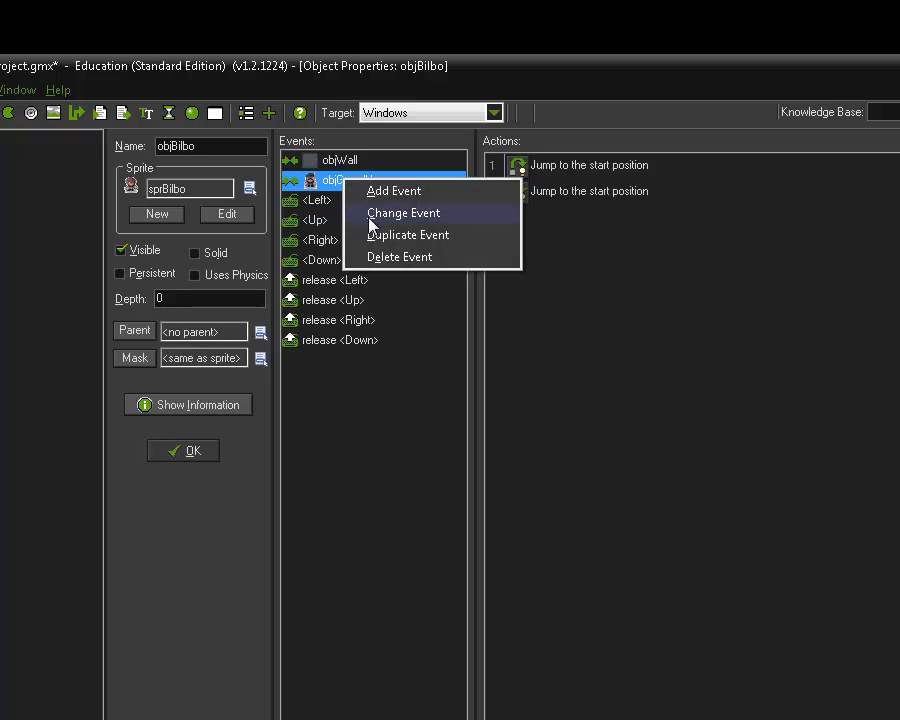
left_click(393, 190)
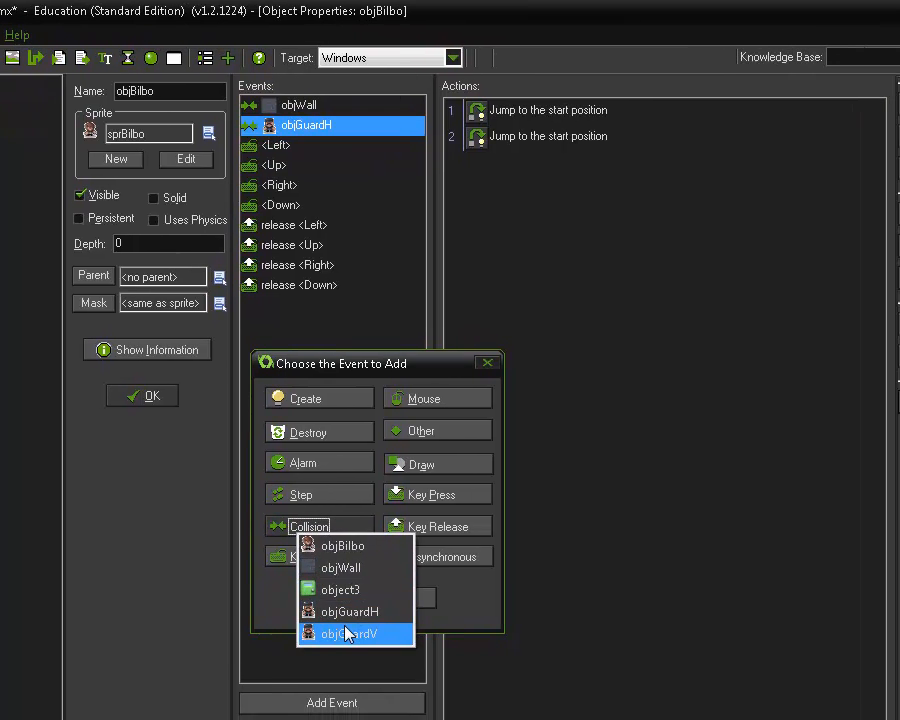
left_click(349, 633)
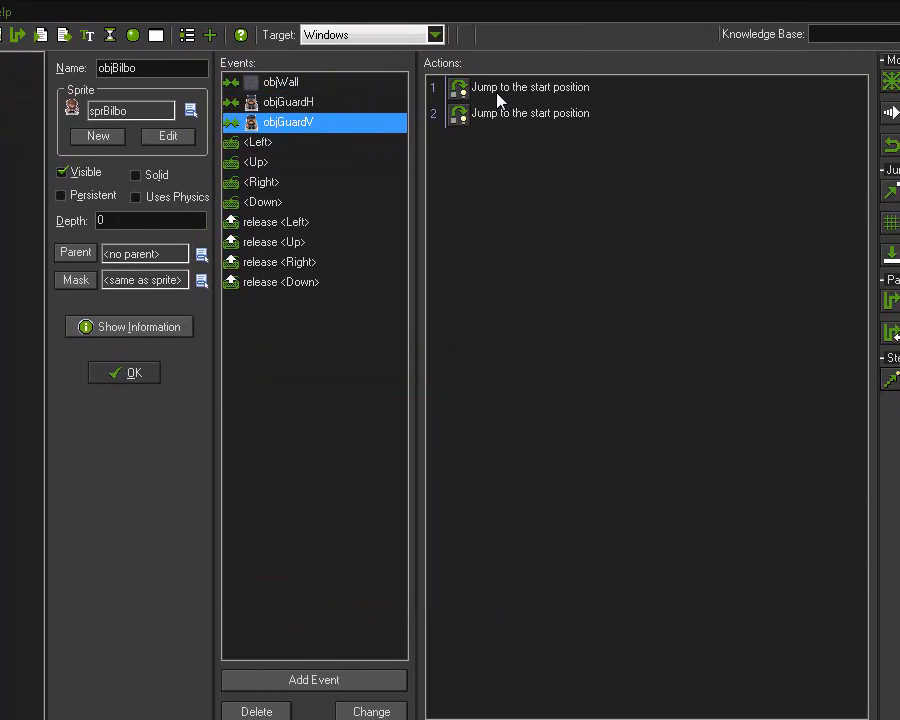
Step: Confirm the second Jump to Start action applies to the Other object
double_click(530, 87)
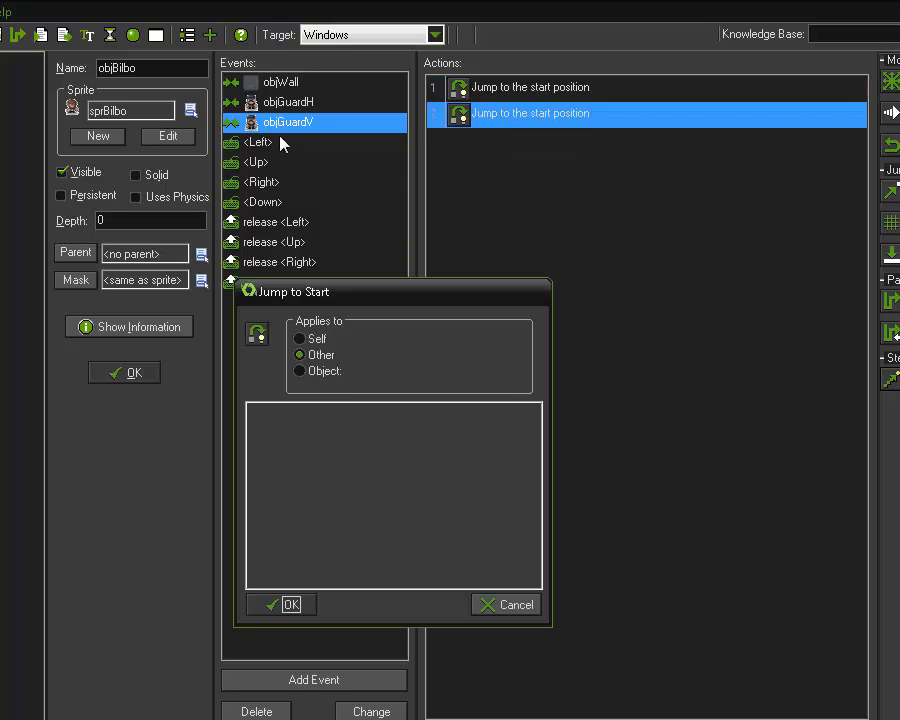
left_click(290, 604)
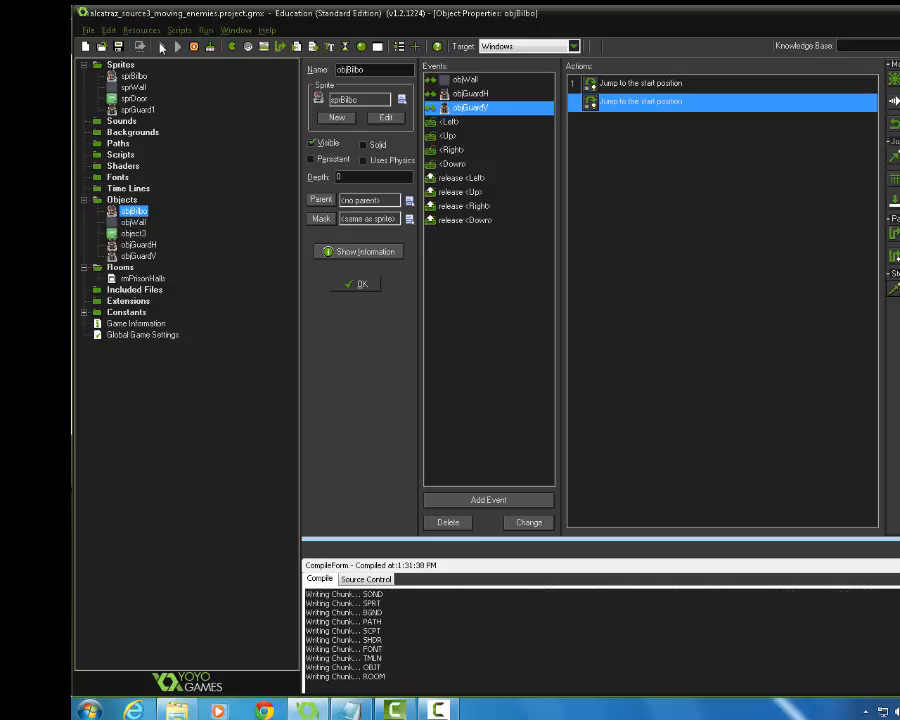
Step: Run the game to test the vertical guard collisions
left_click(176, 46)
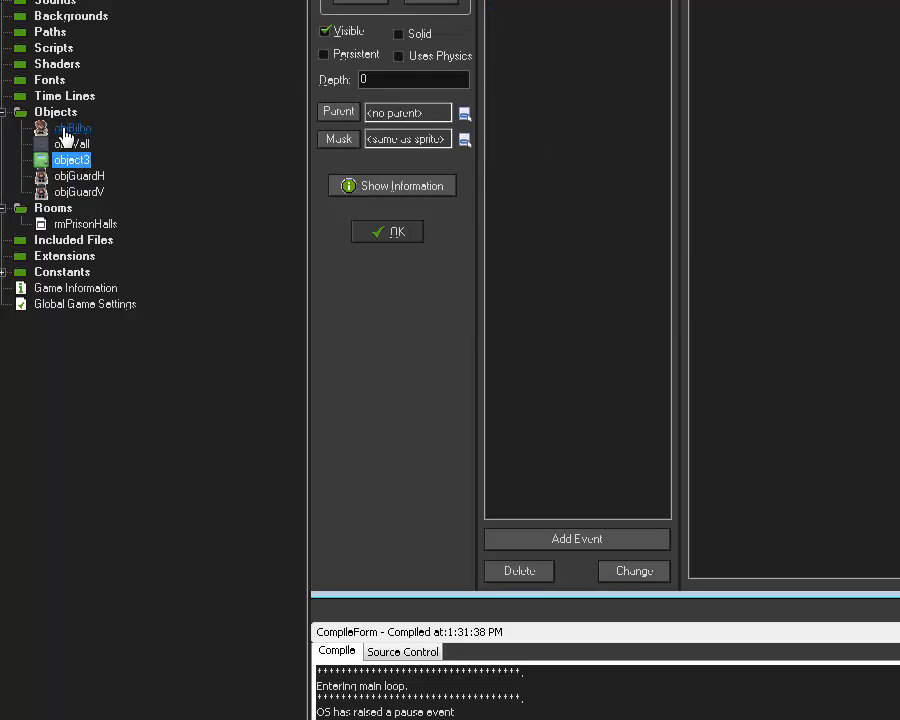
Step: Create a new room, room2, from the Rooms folder and open its settings
left_click(72, 128)
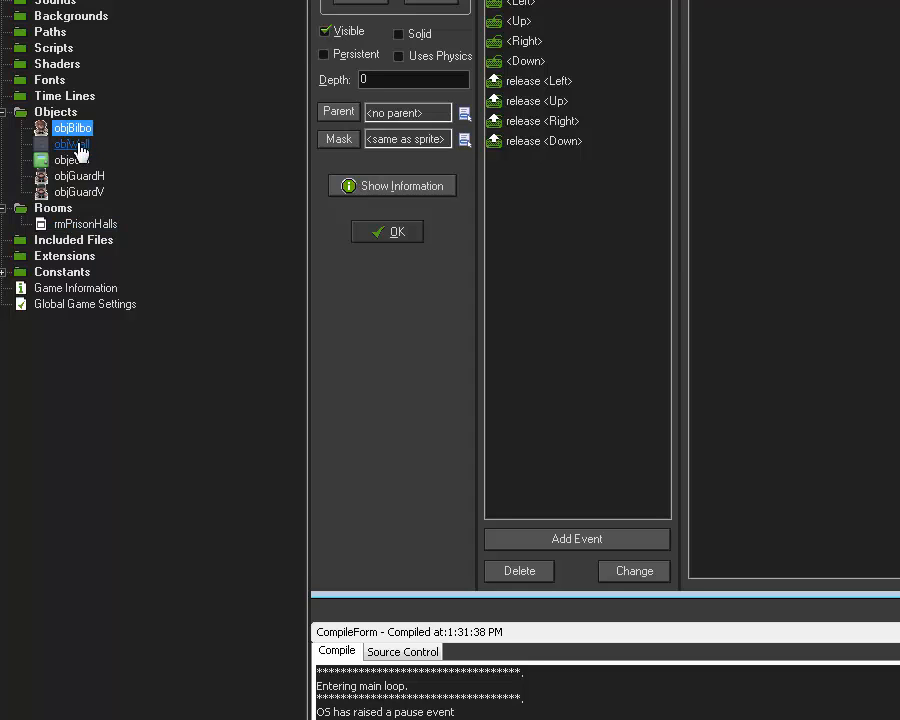
right_click(72, 143)
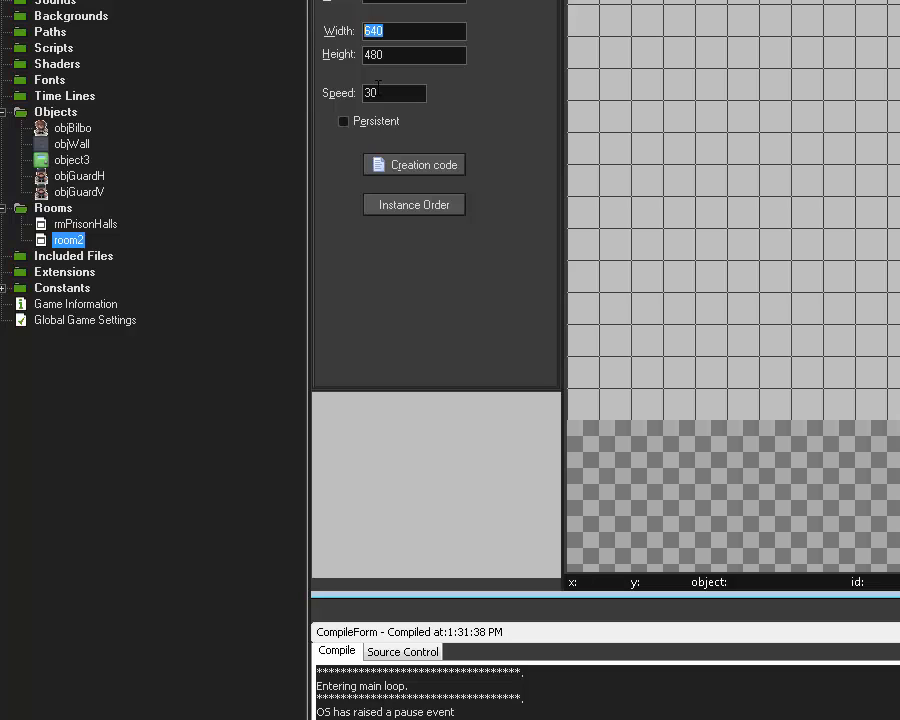
type("12")
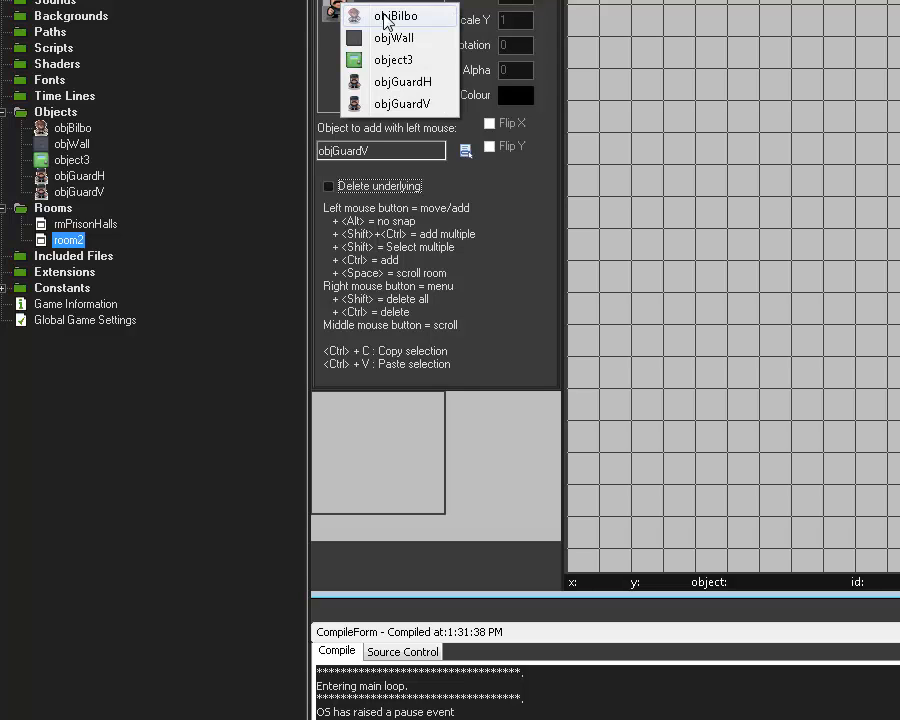
Step: Choose objBilbo as the object to place in room2
left_click(394, 16)
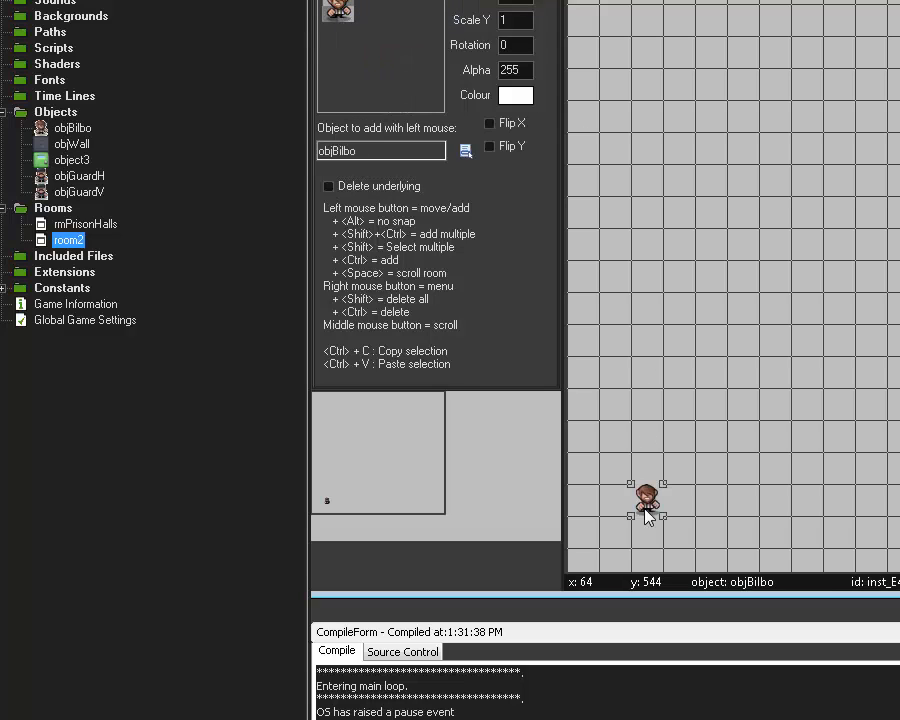
mouse_move(575, 522)
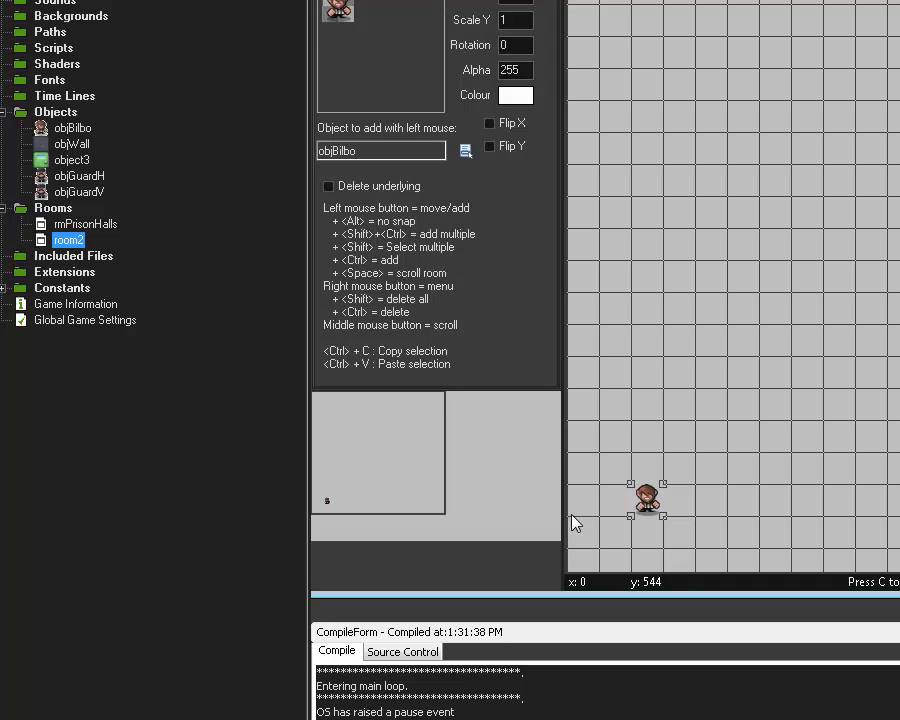
mouse_move(550, 475)
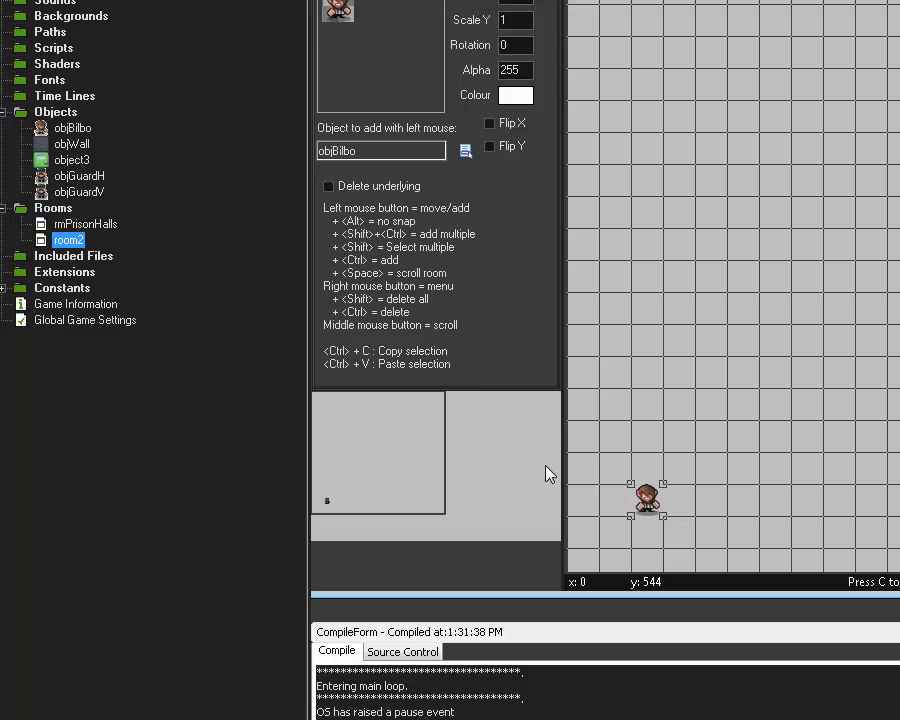
mouse_move(423, 355)
type("rmPrisonYard")
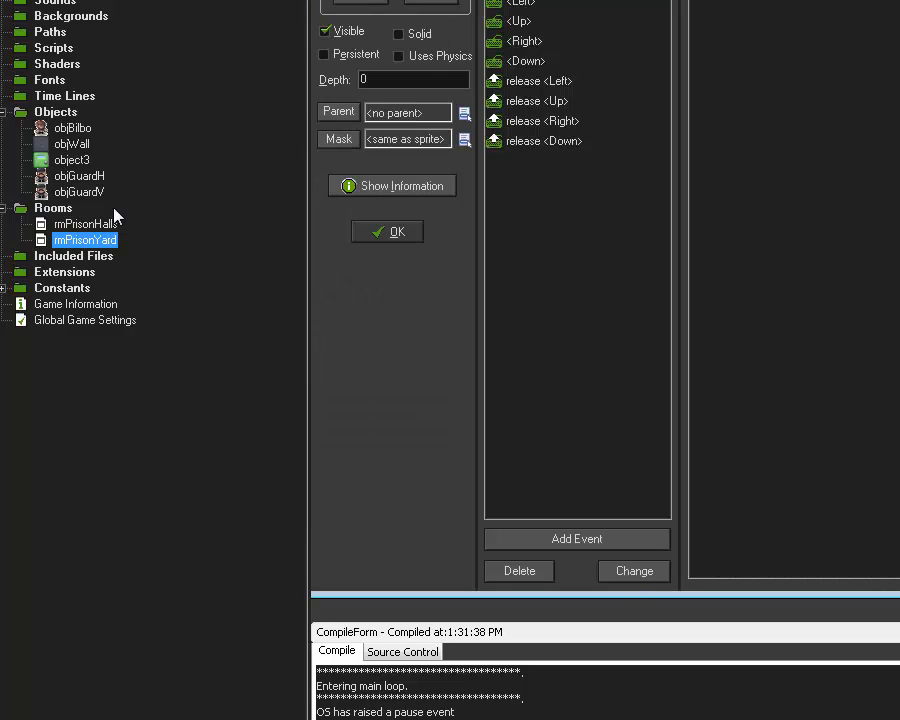
Step: Switch between rmPrisonHalls and rmPrisonYard, then bring up objBilbo's properties
double_click(85, 224)
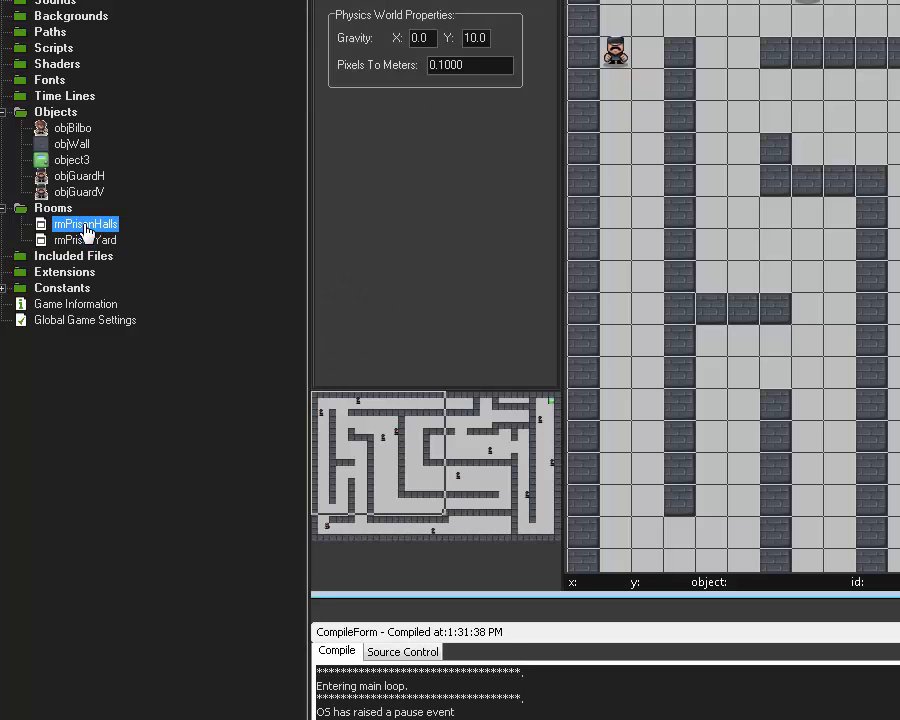
left_click(84, 240)
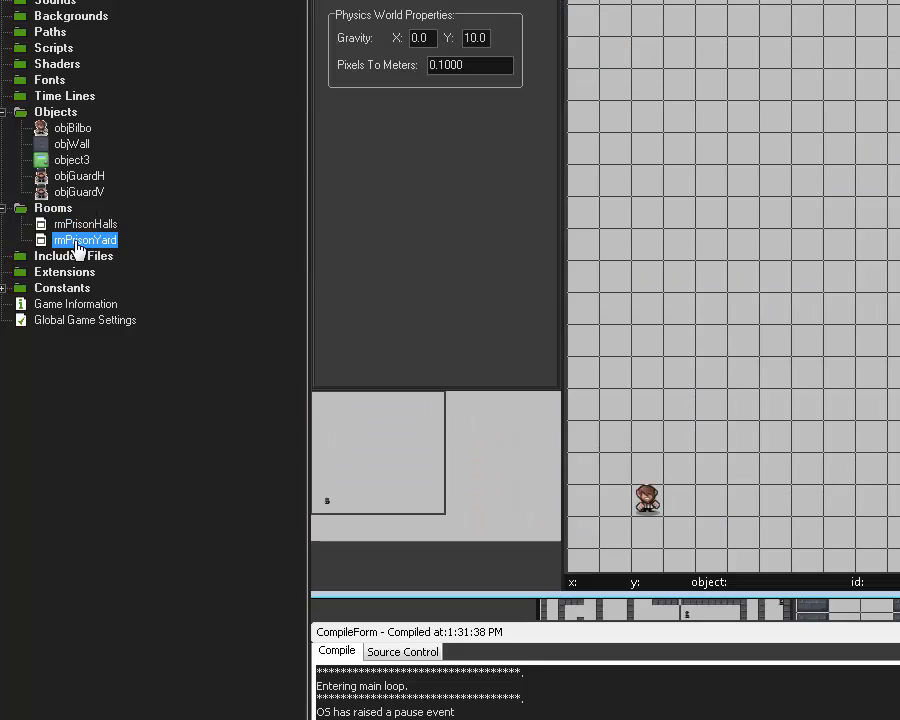
left_click(73, 128)
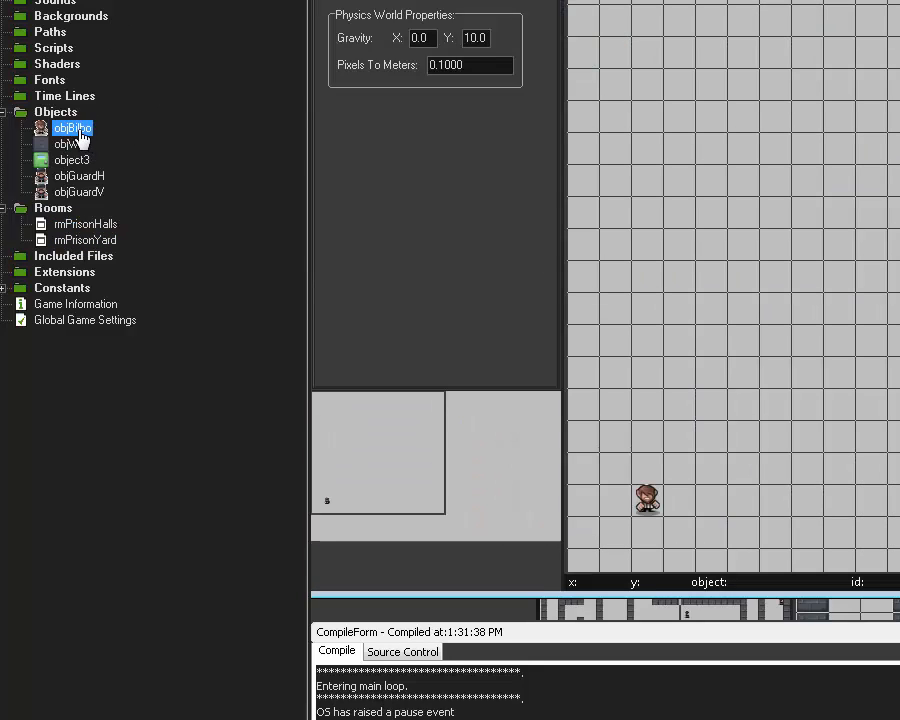
left_click(577, 539)
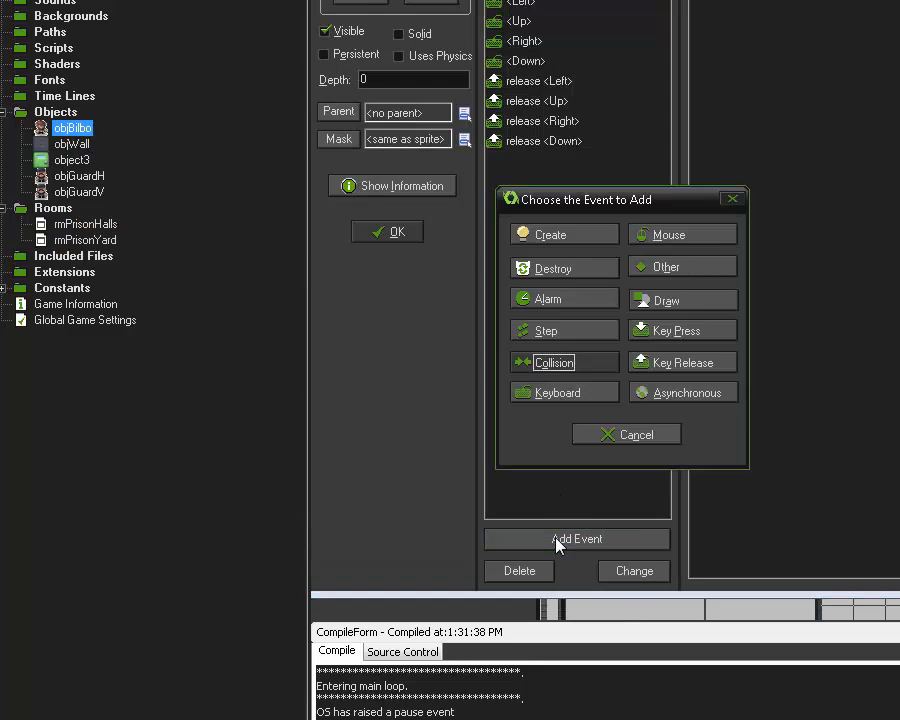
Step: Add a collision event with object3 to objBilbo, dismissing the Different Room action
left_click(556, 362)
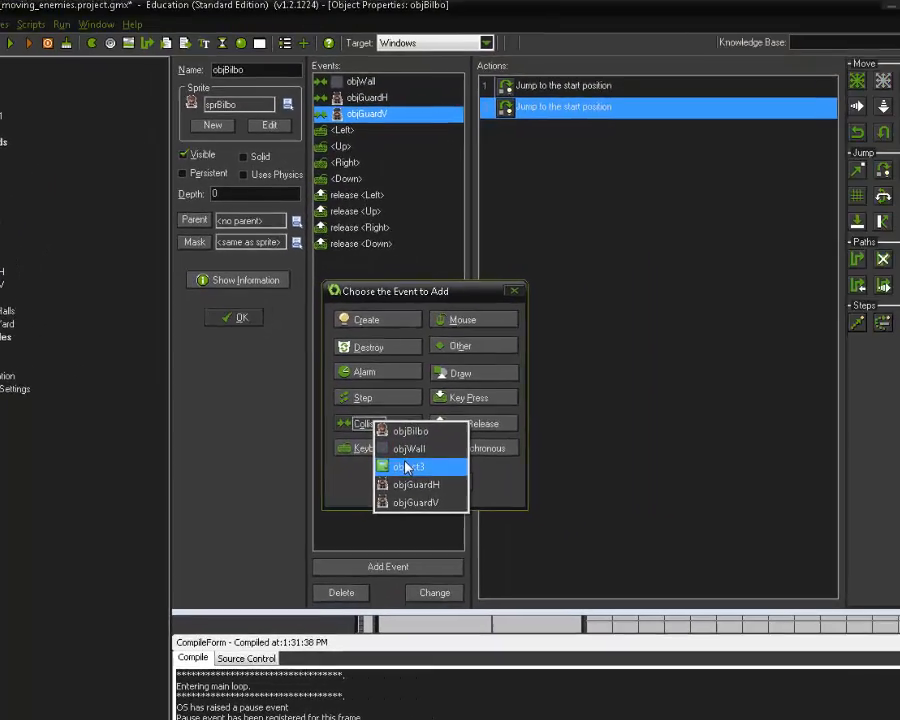
left_click(410, 466)
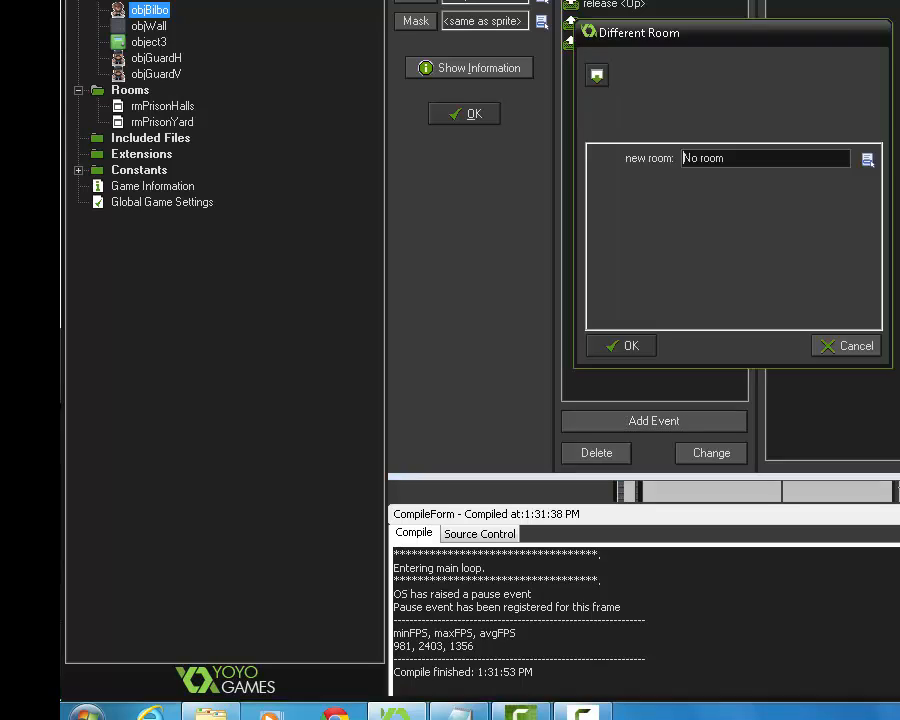
mouse_move(845, 345)
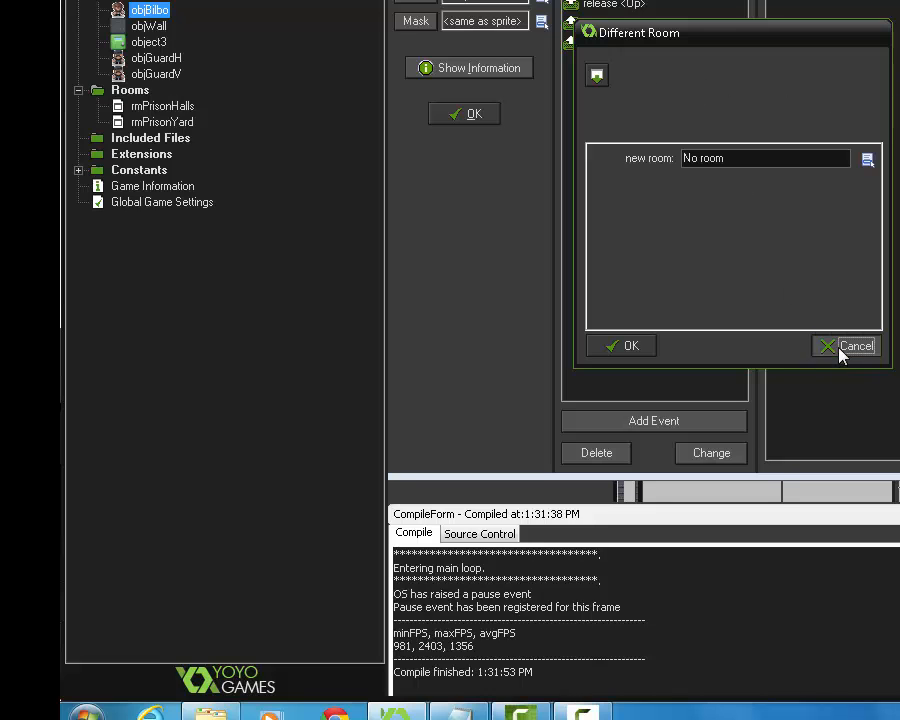
left_click(855, 345)
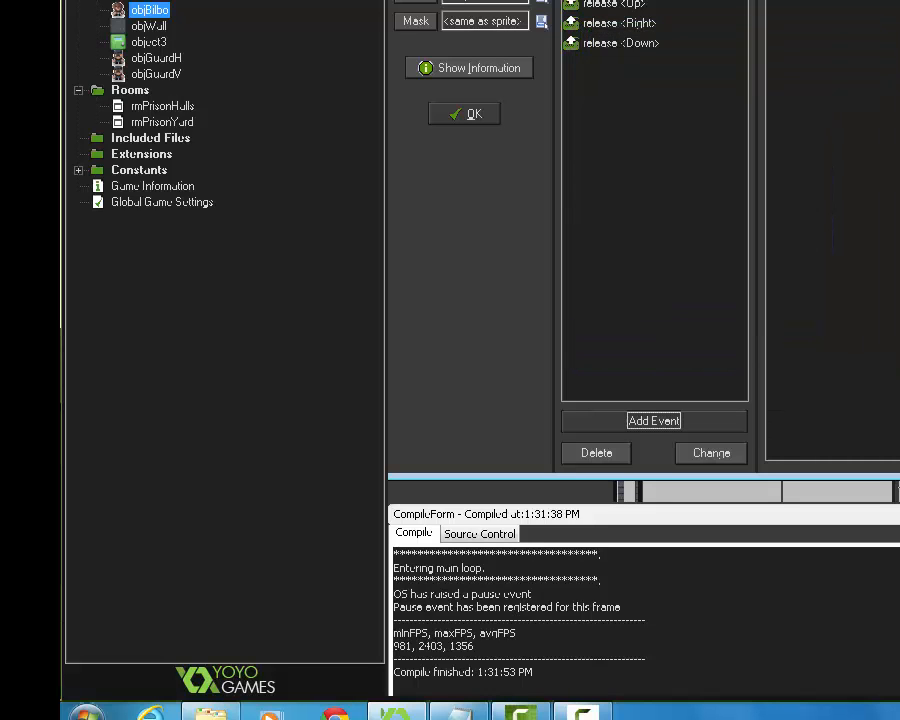